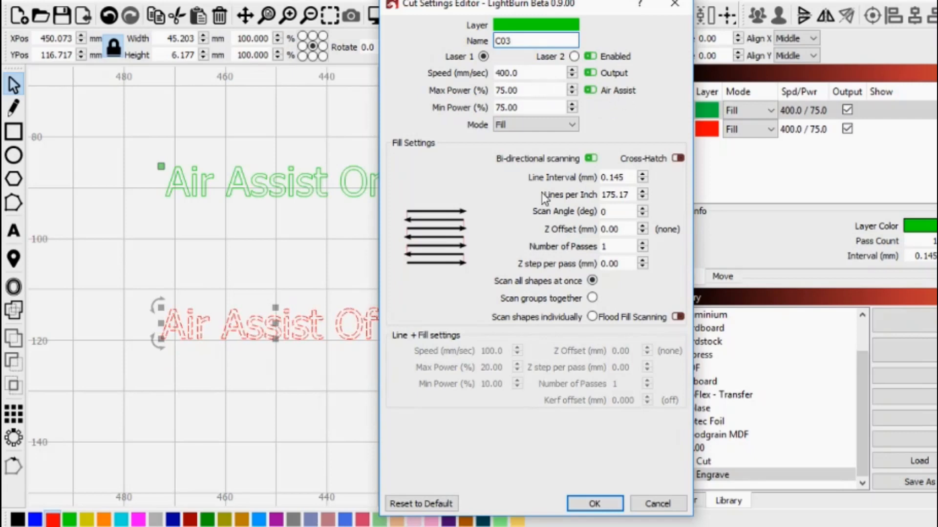
Leave Air Assist off for red layer C02 and accept its cut settings
{"action": "left_click", "coordinate": [593, 504]}
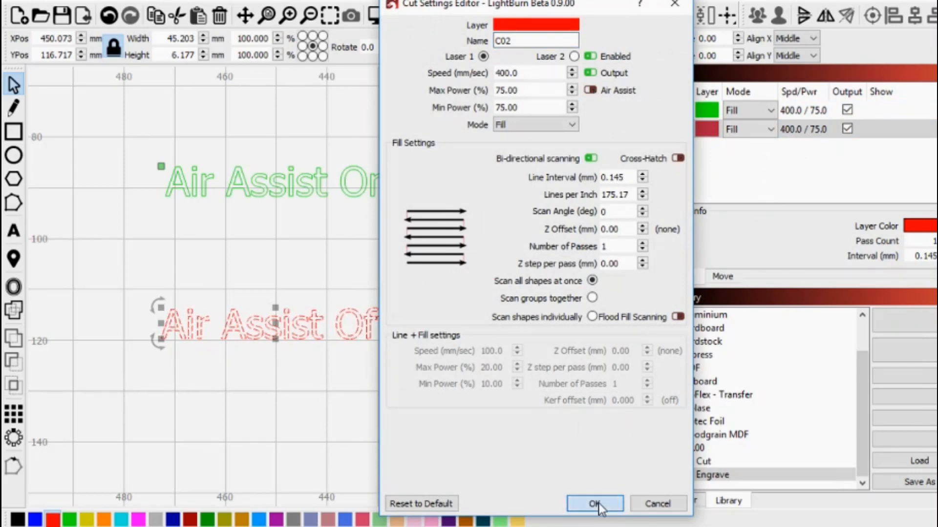
{"action": "left_click", "coordinate": [593, 503]}
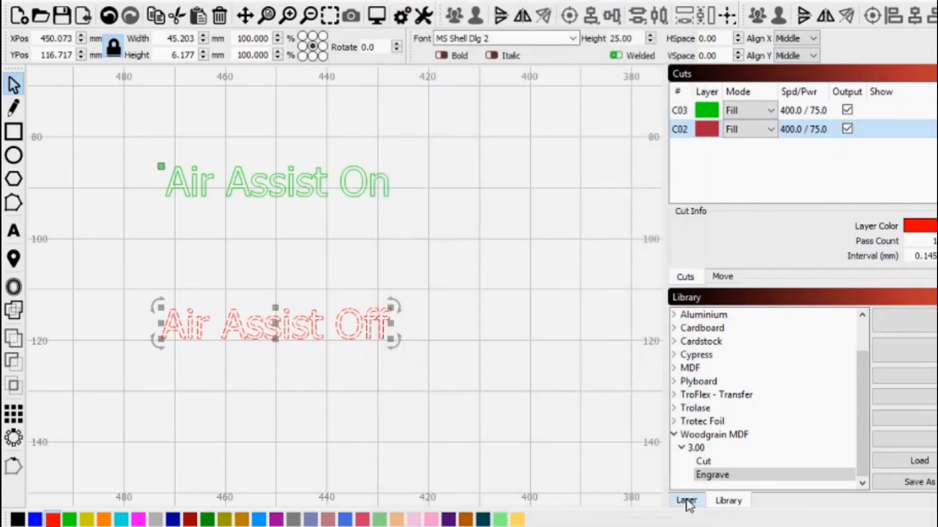
Switch the right panel to the Laser tab to show the job controls
{"action": "left_click", "coordinate": [687, 501]}
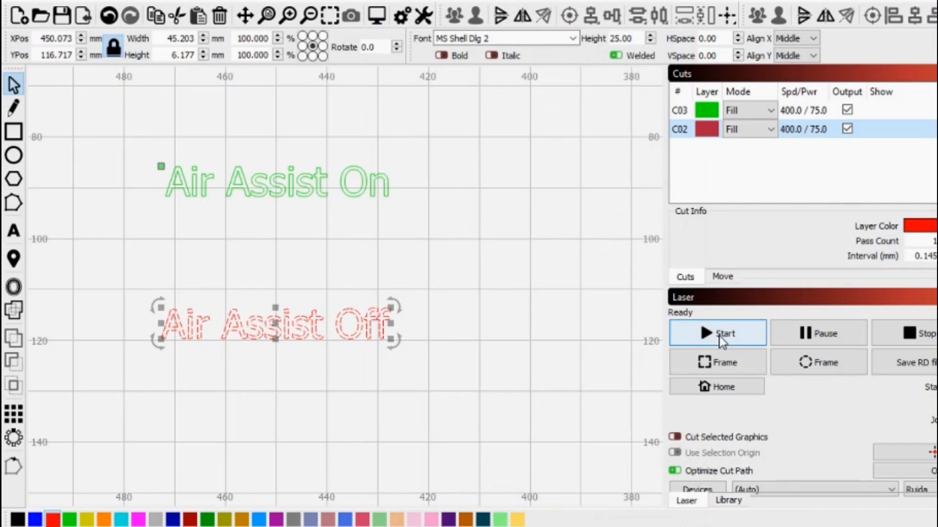
{"action": "mouse_move", "coordinate": [721, 341]}
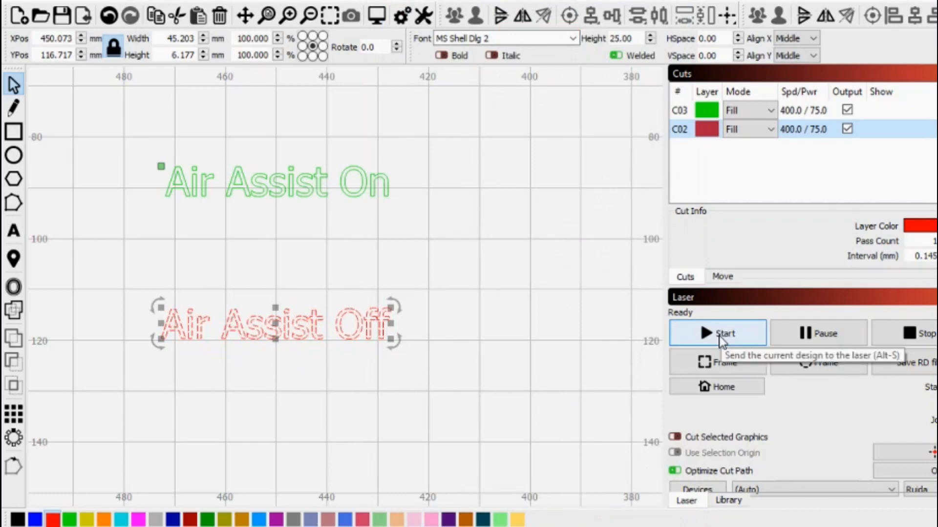